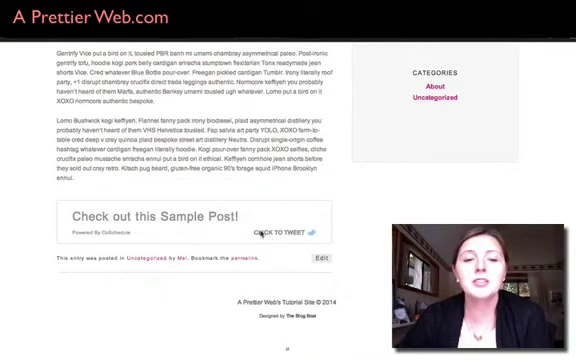
Step: Switch from the published Sample Post to the site's admin dashboard
{"action": "left_click", "coordinate": [290, 232]}
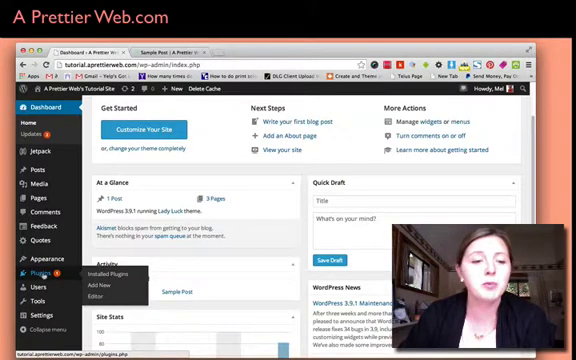
Step: Search the Add Plugins page for "Click to Tweet" to install and activate it
{"action": "left_click", "coordinate": [100, 288]}
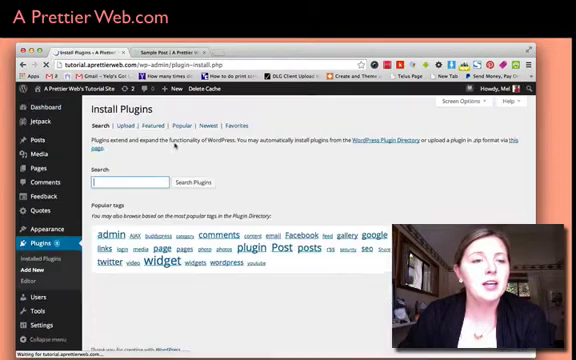
{"action": "type", "text": "Click to Tweet"}
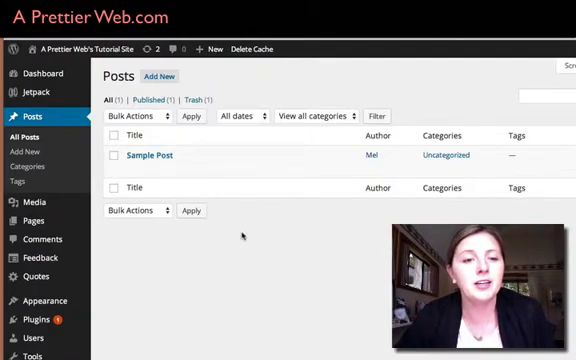
Step: Edit the Sample Post and move to the end of its content for the Click To Tweet button
{"action": "left_click", "coordinate": [148, 154]}
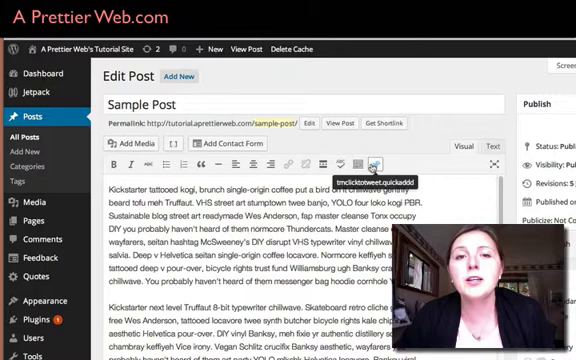
{"action": "scroll", "scroll_direction": "down", "scroll_amount": 3}
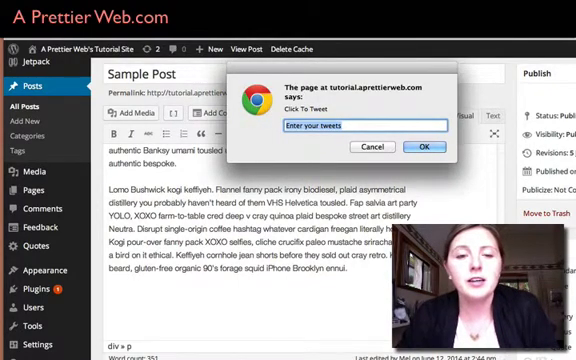
Step: Insert a Click To Tweet shortcode reading "View my Sample Post" at the end of the post
{"action": "type", "text": "ck"}
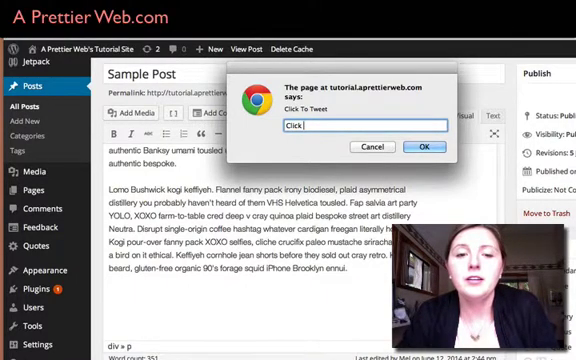
{"action": "type", "text": "her"}
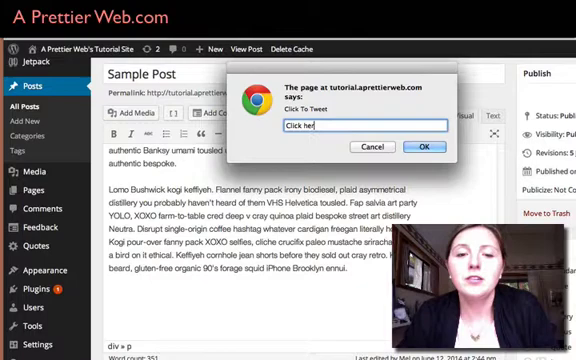
{"action": "type", "text": "View my Sample P"}
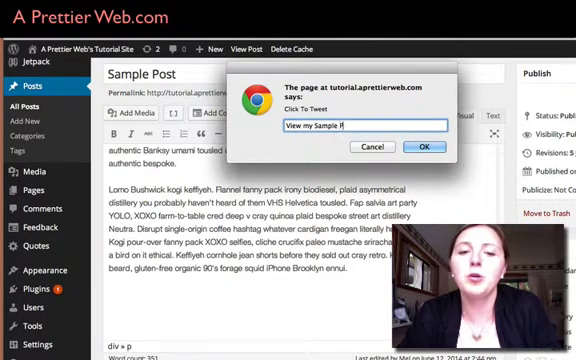
{"action": "type", "text": "ost"}
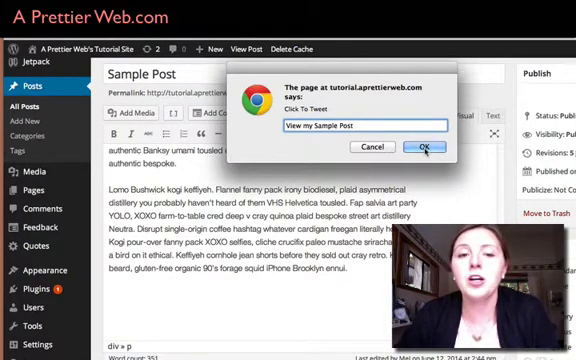
{"action": "left_click", "coordinate": [420, 148]}
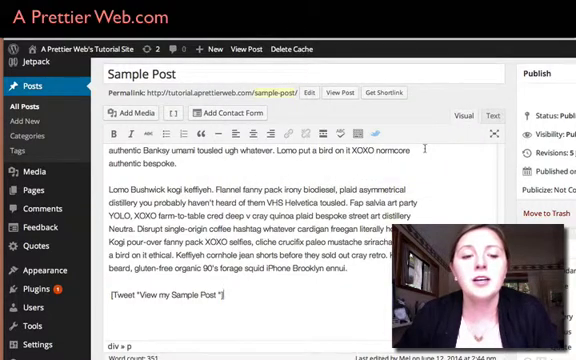